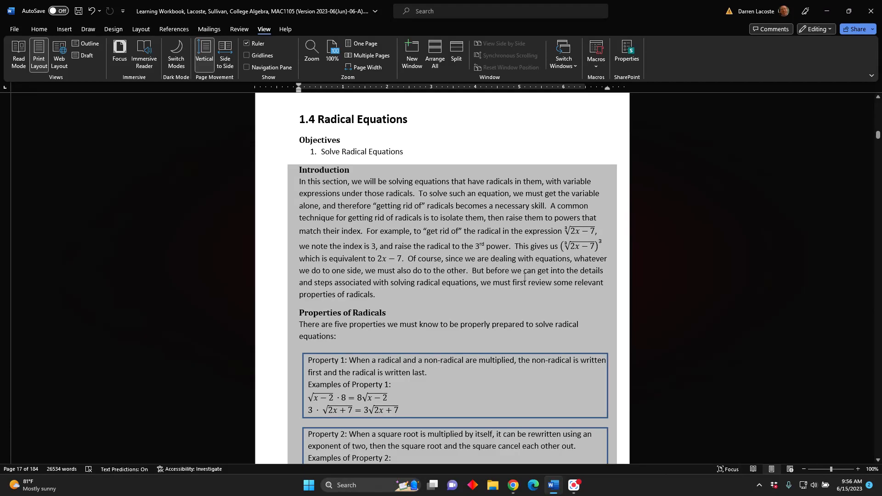
pyautogui.moveTo(488, 287)
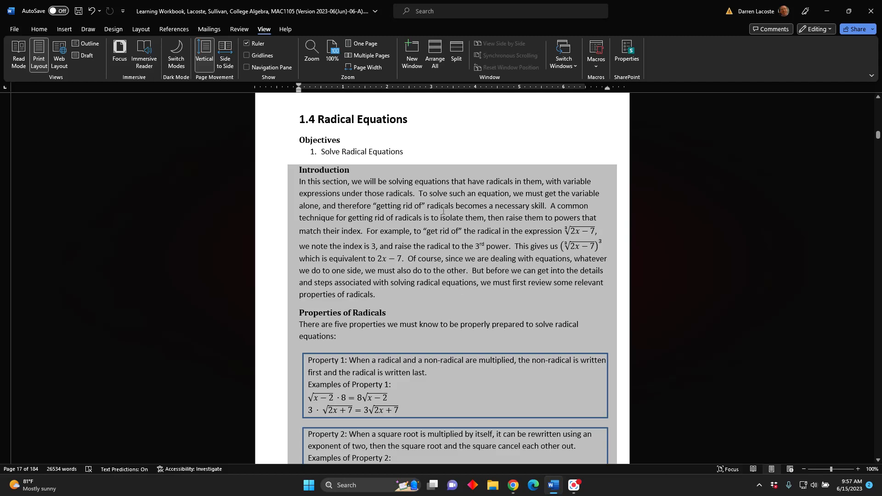
pyautogui.moveTo(435, 238)
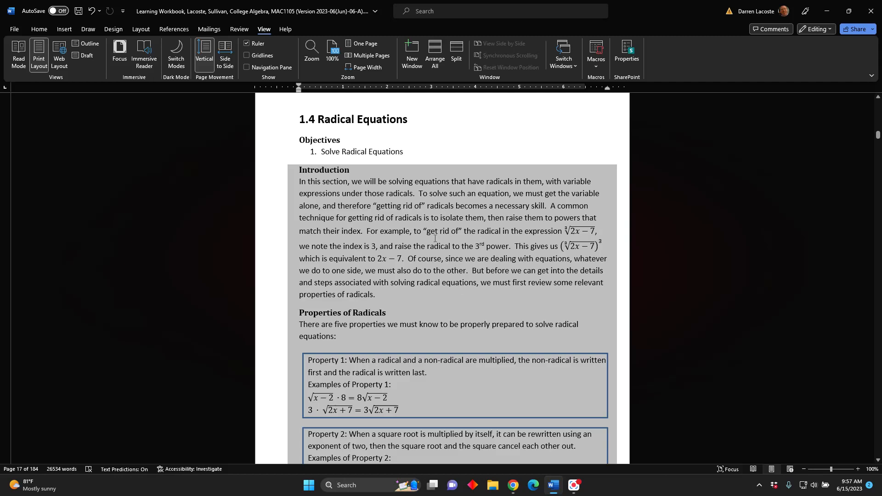